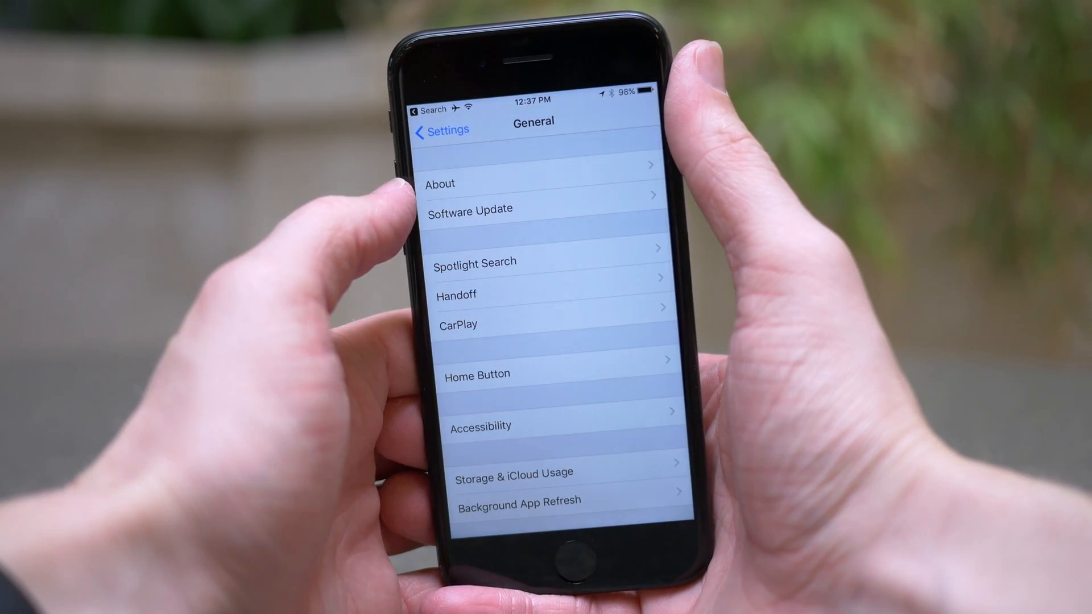
- Navigate from General to the VPN settings page, which lists no configurations yet
click(441, 130)
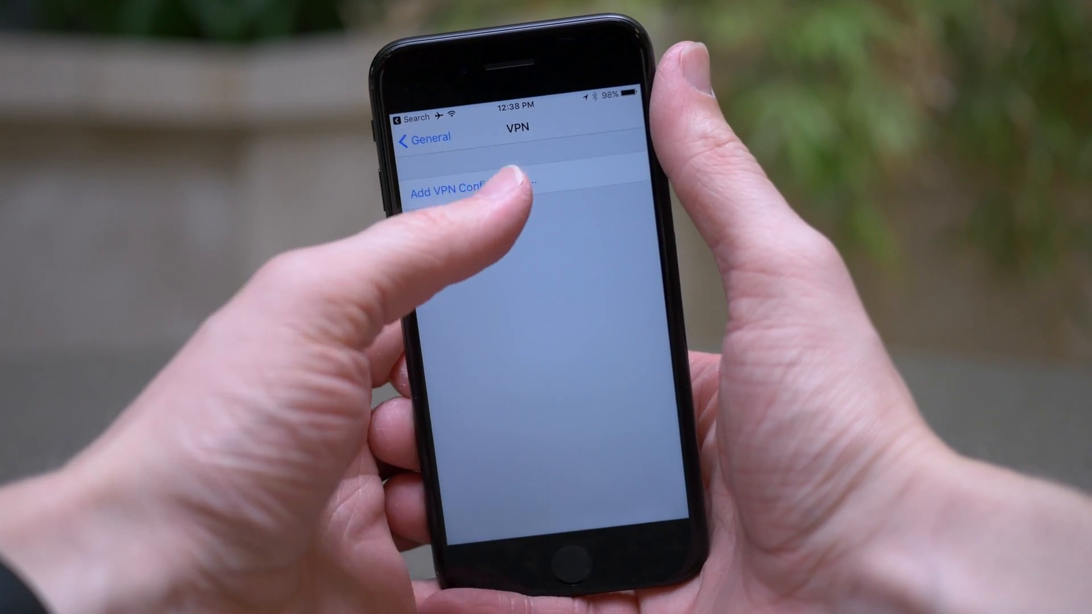
- View the blank Add VPN Configuration form, return to General, and confirm iOS 10.3.2 is up to date in Software Update
click(460, 183)
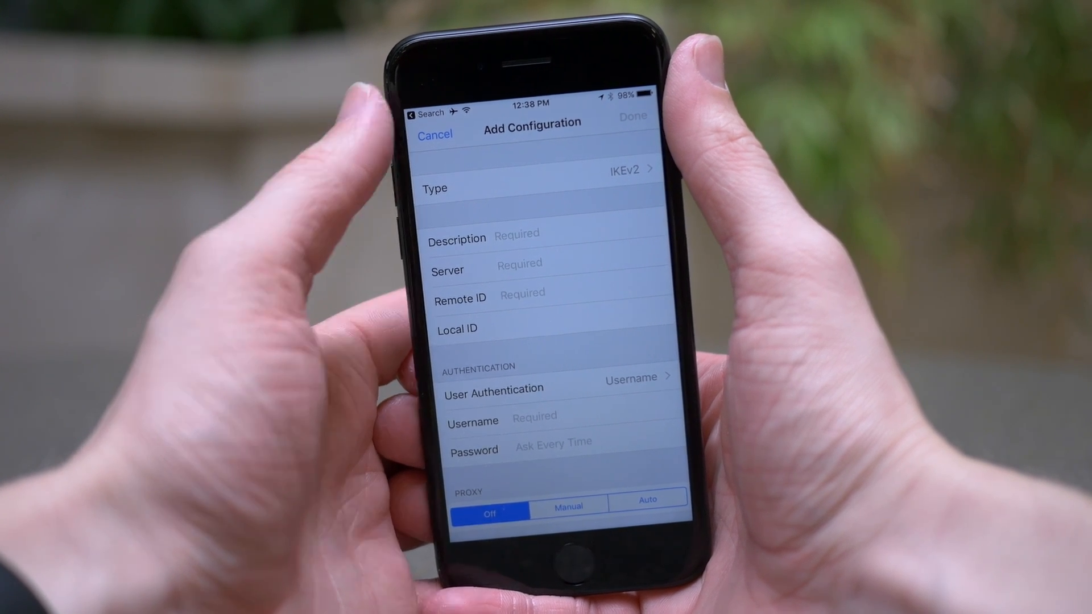
click(434, 133)
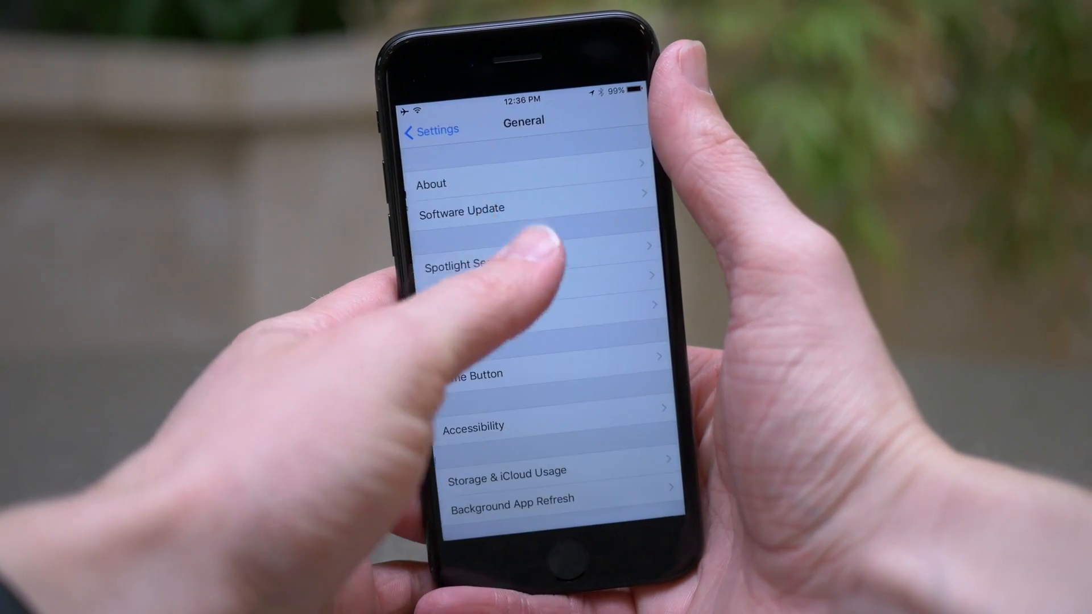
click(462, 210)
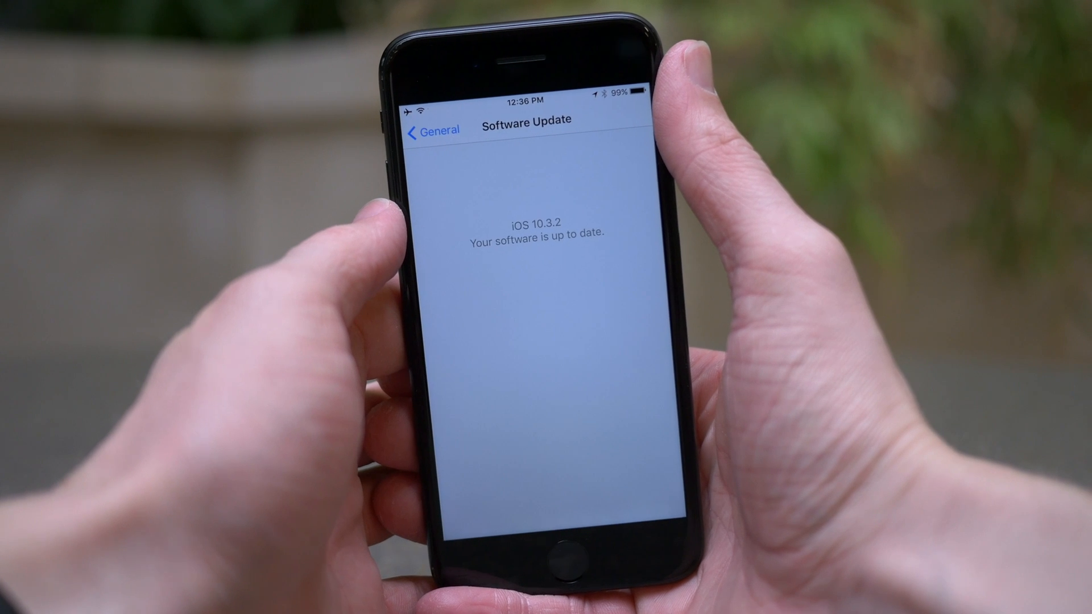